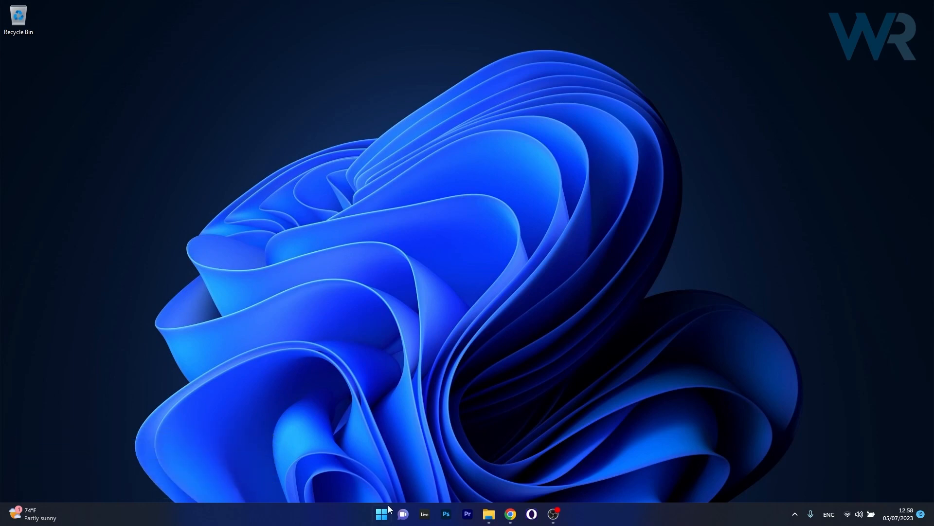
# Search the Start menu for 'cmd' to surface Command Prompt.
pyautogui.write('cmd')
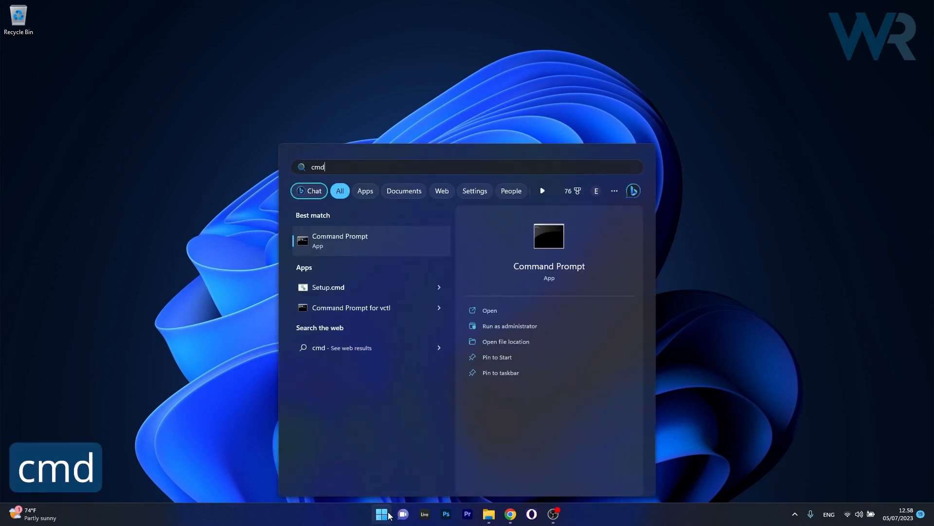
pyautogui.moveTo(550, 326)
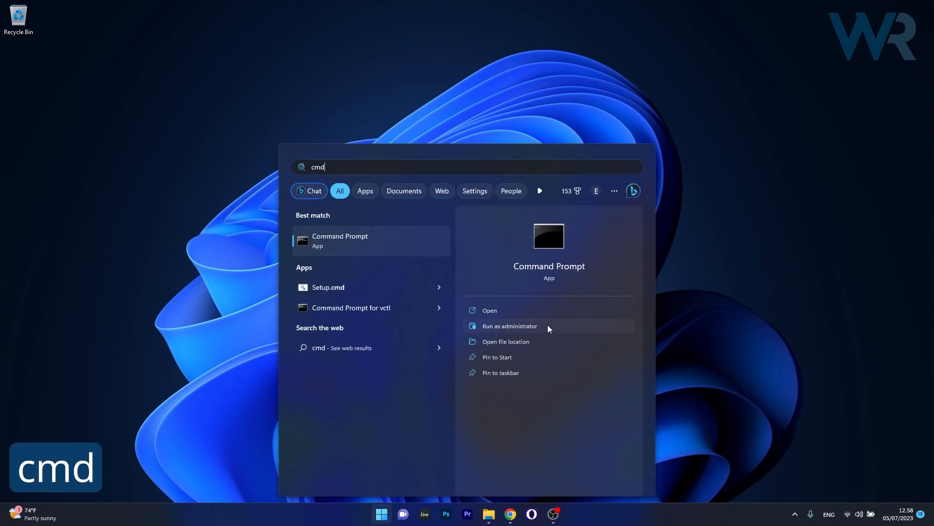
# Launch Command Prompt as administrator, reposition its window, then close it.
pyautogui.click(509, 326)
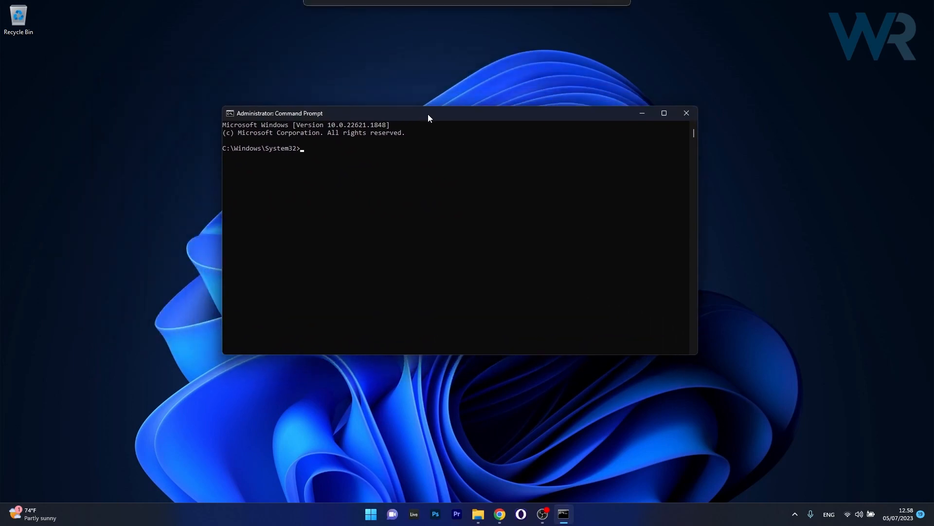
pyautogui.moveTo(428, 114); pyautogui.dragTo(449, 117)
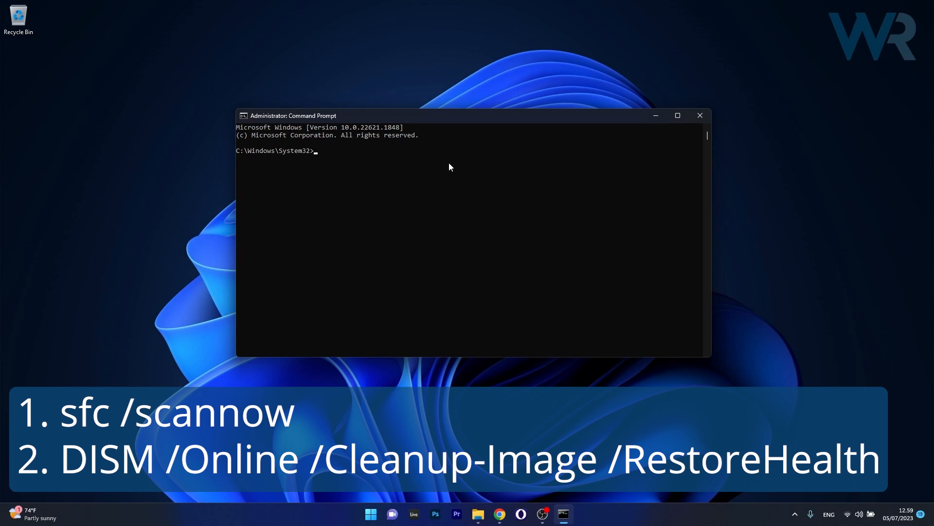
pyautogui.moveTo(775, 93)
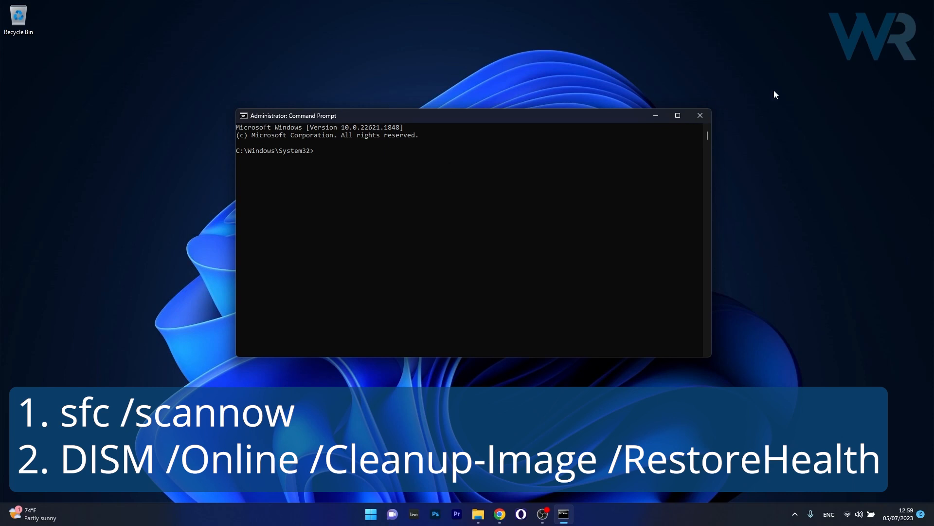
pyautogui.moveTo(700, 117)
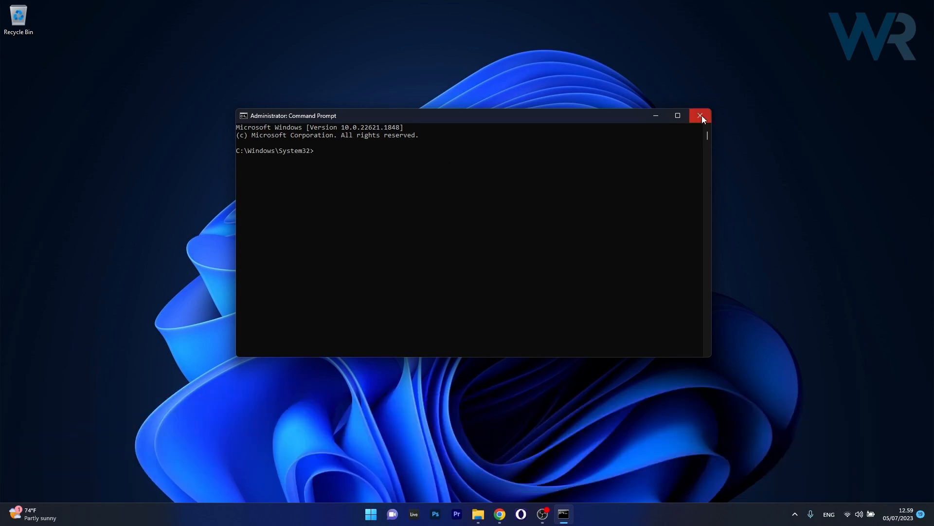
pyautogui.click(701, 115)
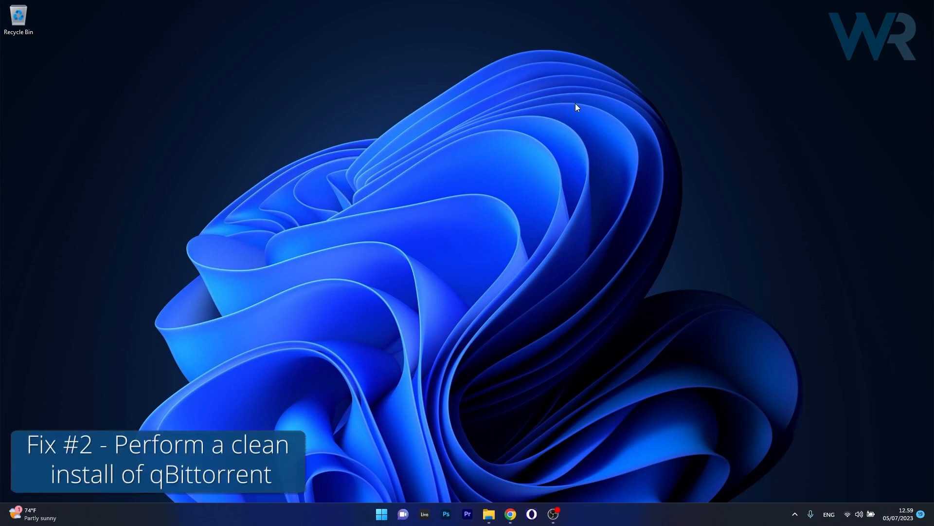
pyautogui.moveTo(572, 113)
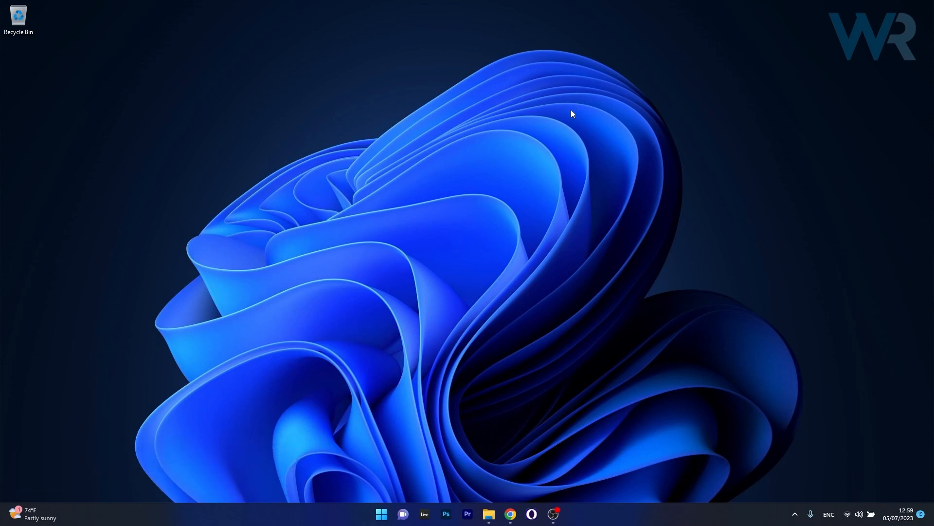
pyautogui.click(382, 513)
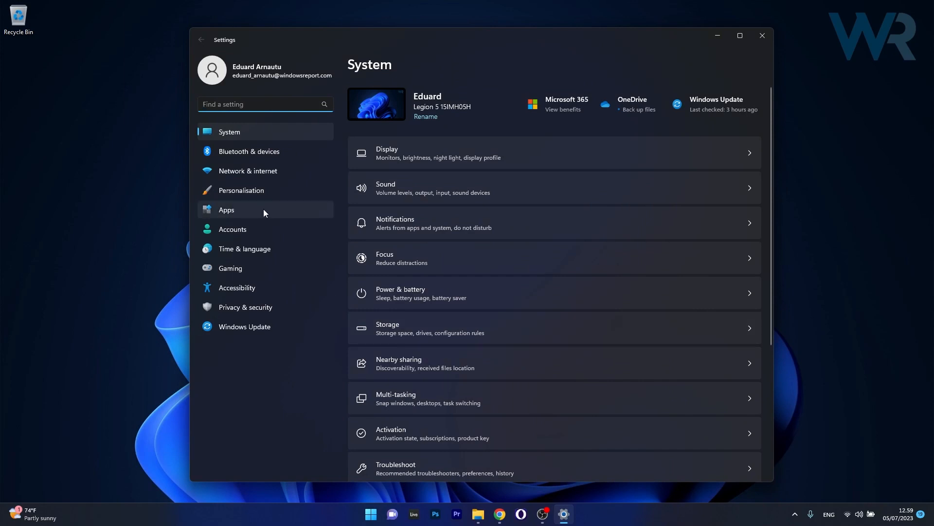
pyautogui.click(226, 210)
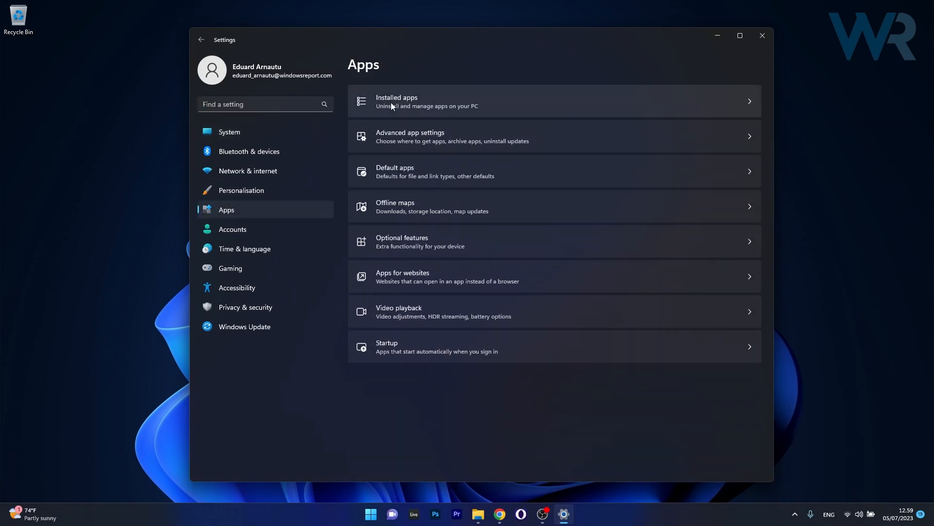
pyautogui.click(397, 101)
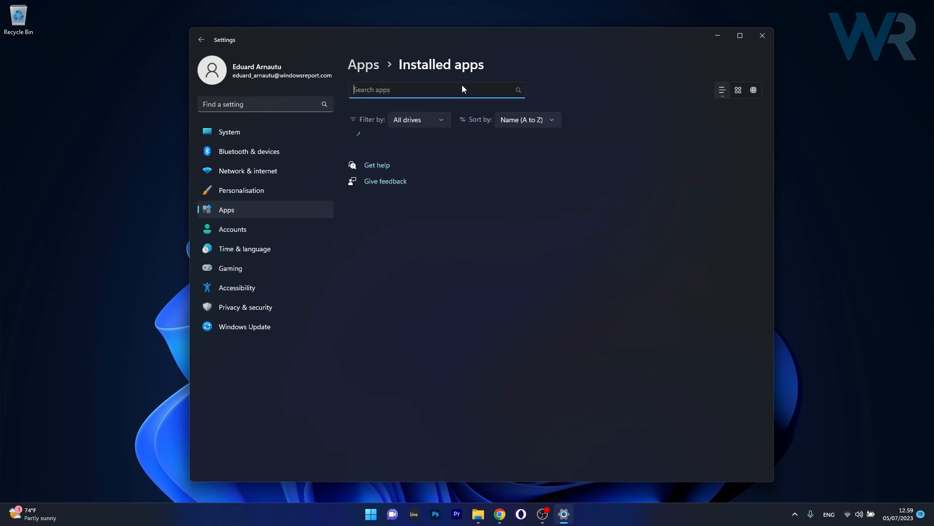
pyautogui.write('q')
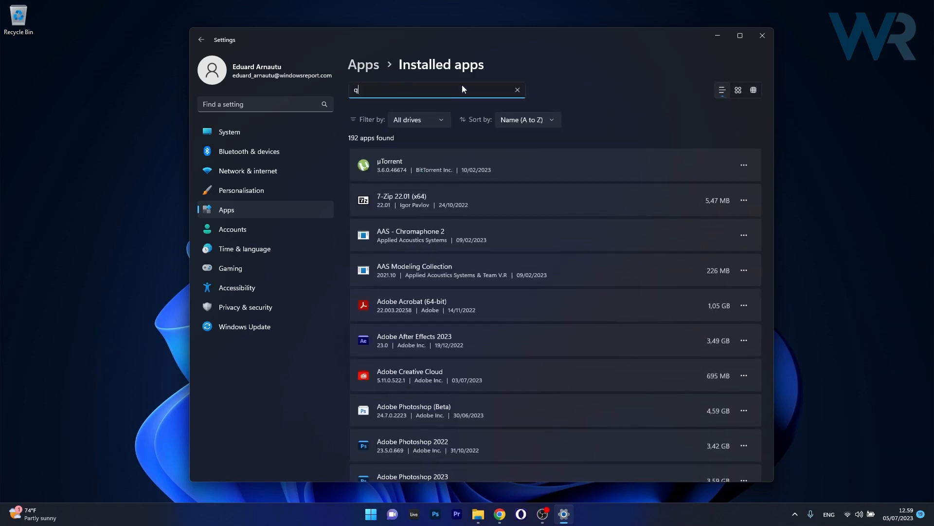
pyautogui.write('bit')
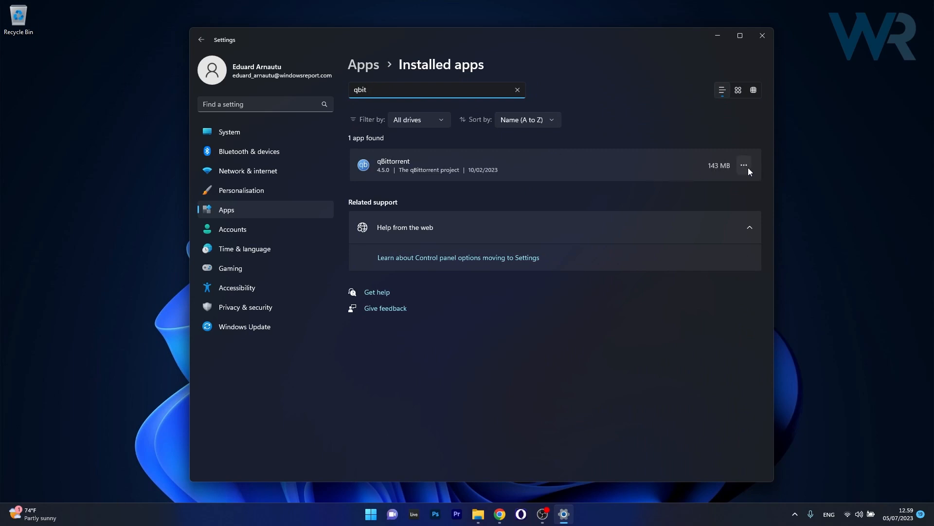
pyautogui.click(744, 165)
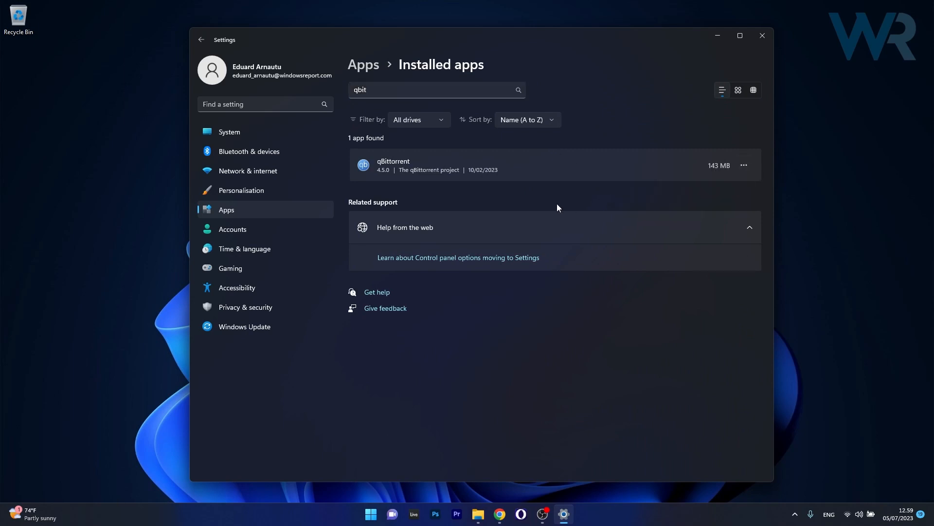
pyautogui.click(763, 35)
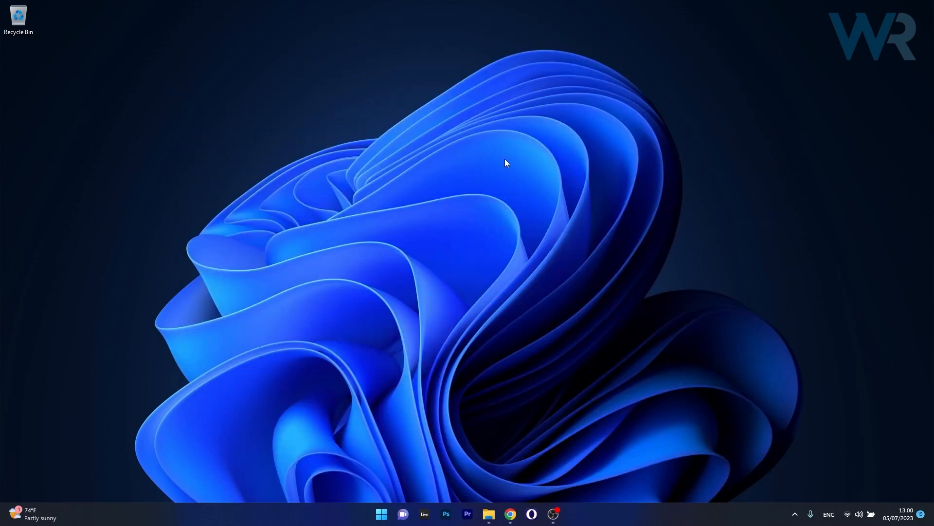
pyautogui.moveTo(490, 169)
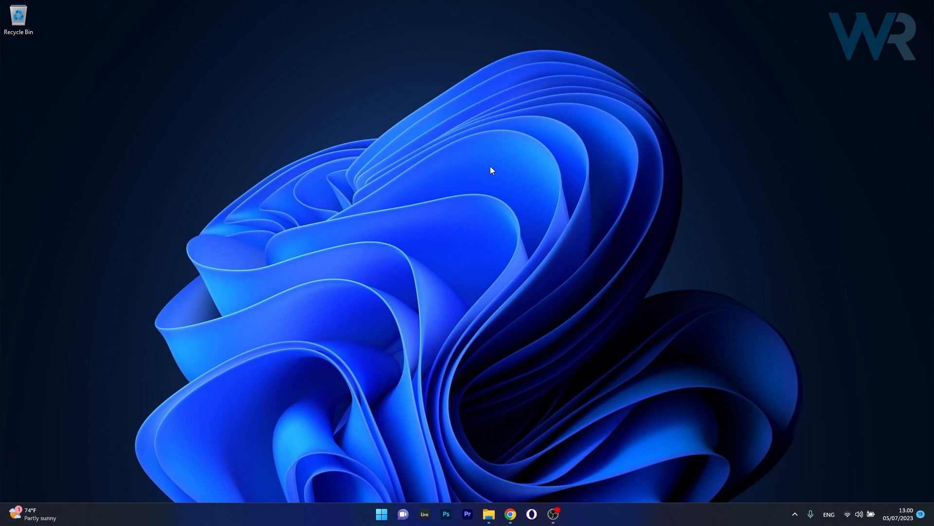
# Open AppData\Local\qBittorrent in File Explorer, select all five subfolders, and close the window.
pyautogui.click(489, 513)
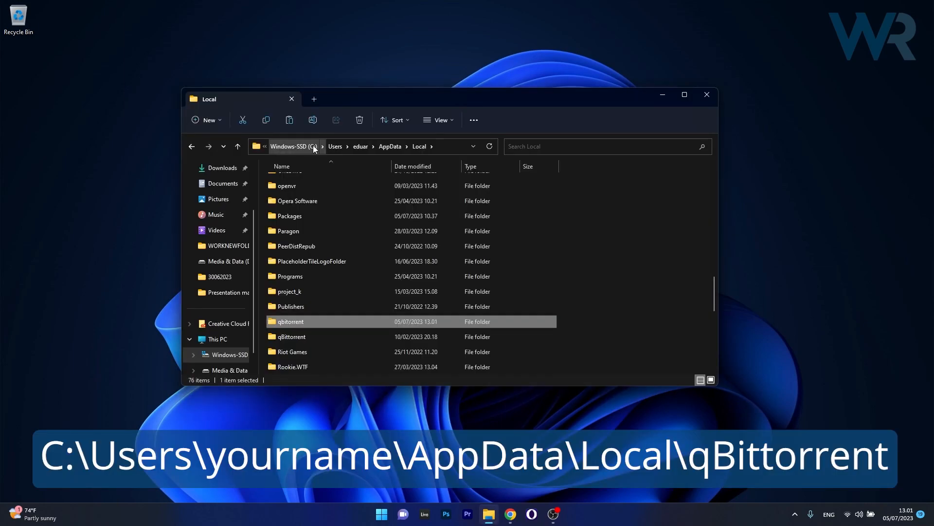
pyautogui.moveTo(360, 152)
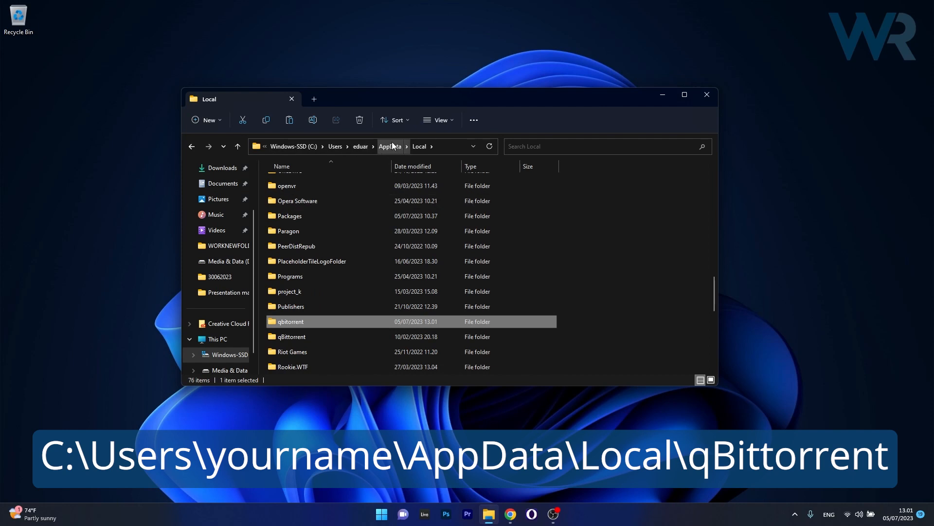
pyautogui.moveTo(455, 125)
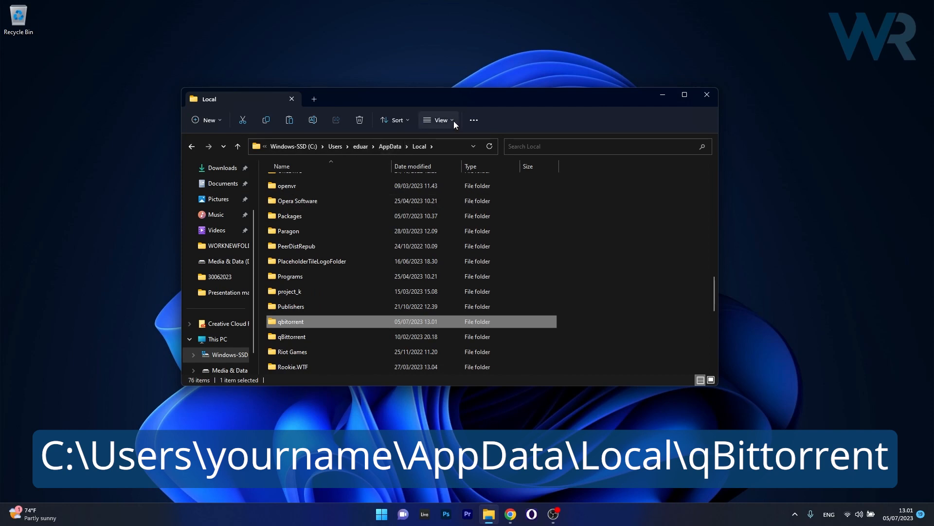
pyautogui.click(440, 120)
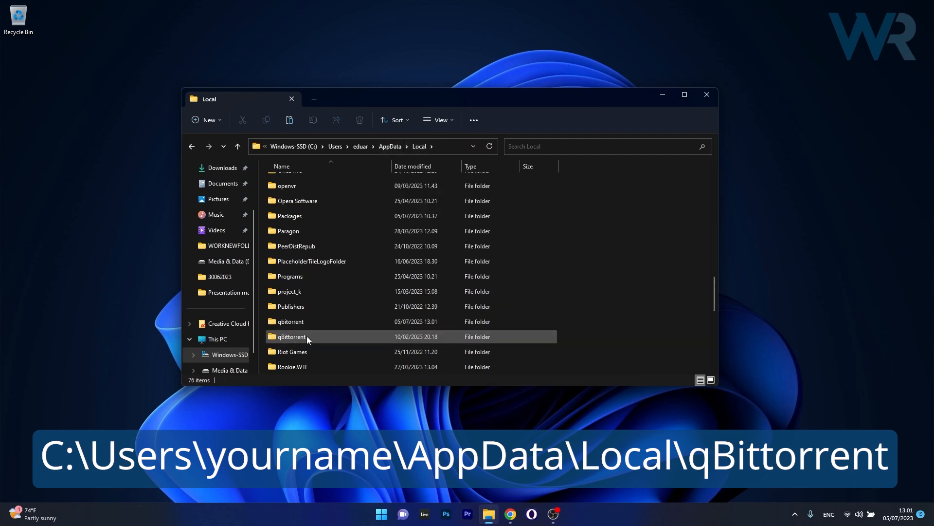
pyautogui.doubleClick(292, 336)
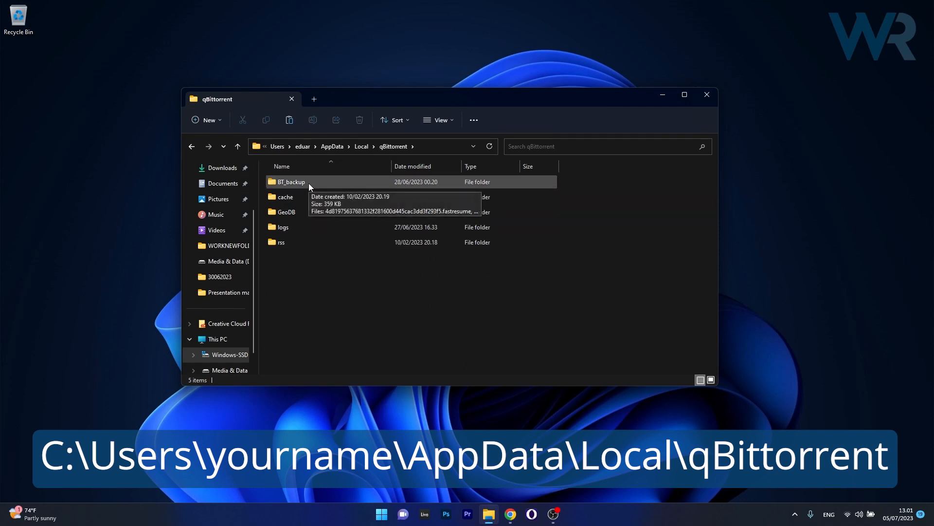
pyautogui.press('ctrl+a')
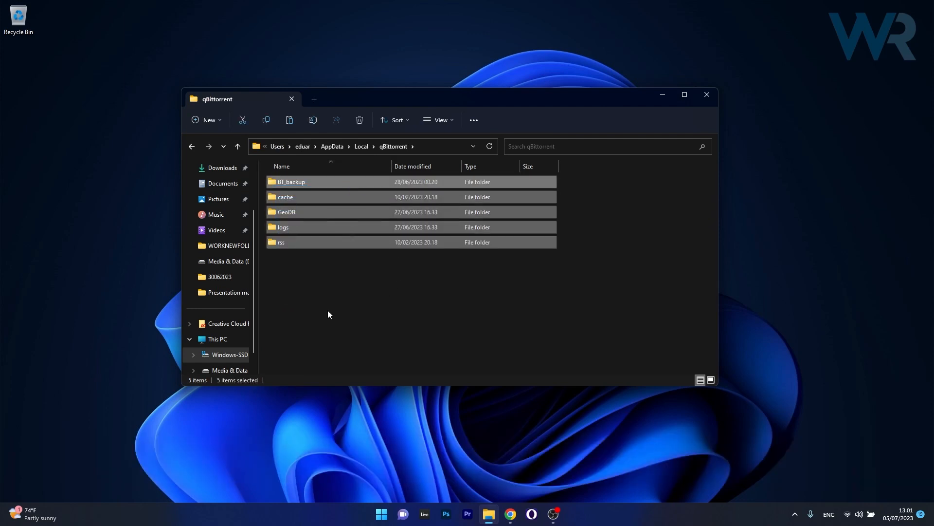
pyautogui.moveTo(693, 91)
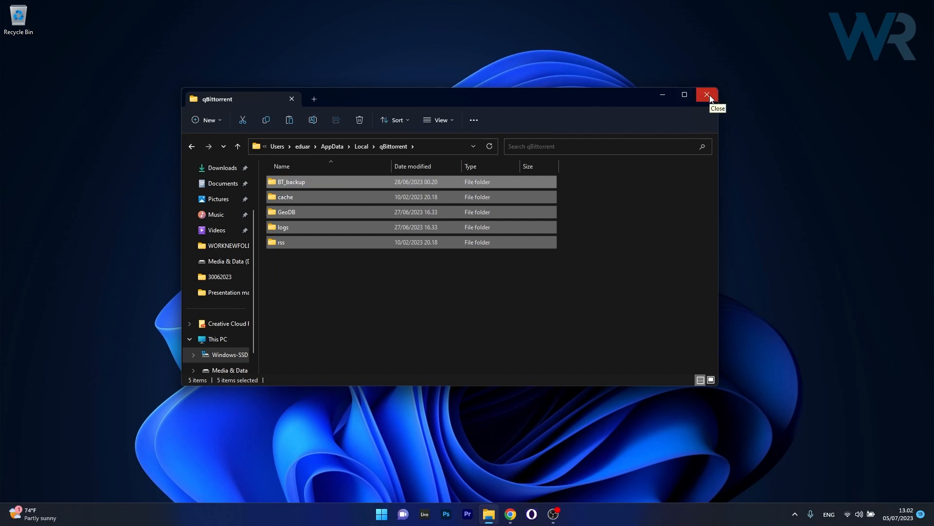
pyautogui.click(707, 95)
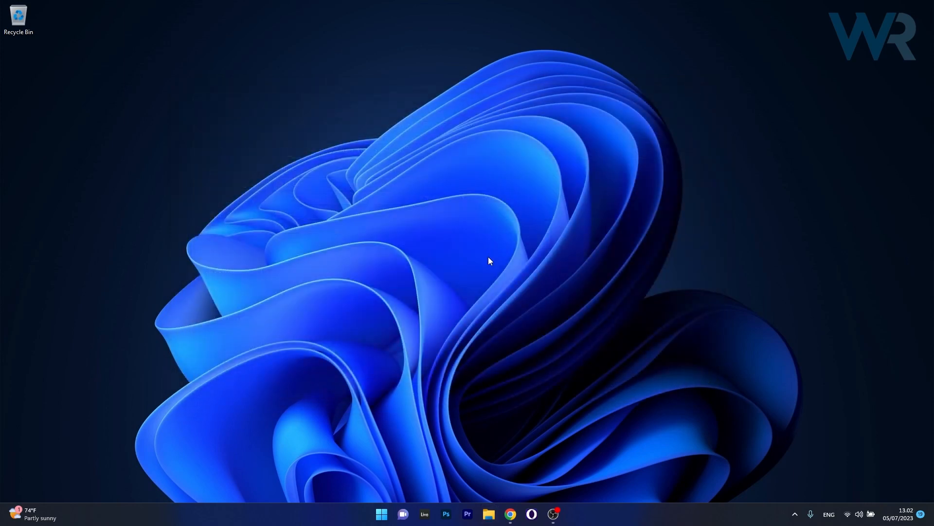
# Download the qBittorrent v4.5.4 Windows x64 installer from FossHub and save it to Desktop.
pyautogui.click(510, 515)
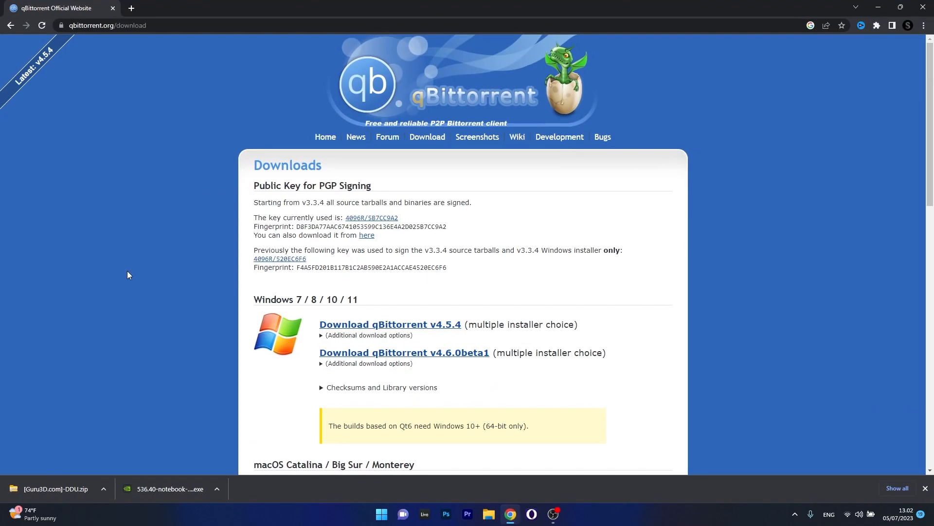
pyautogui.moveTo(159, 128)
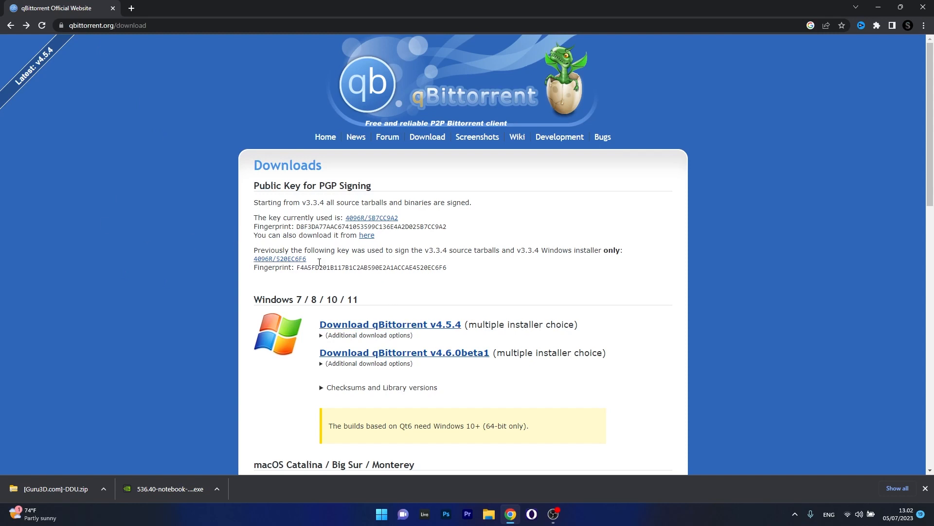
pyautogui.click(390, 325)
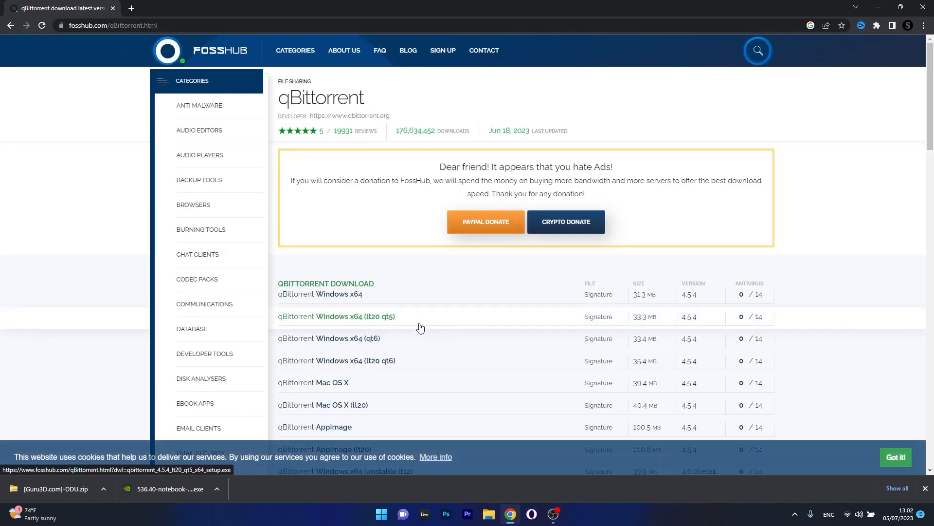
pyautogui.moveTo(277, 222)
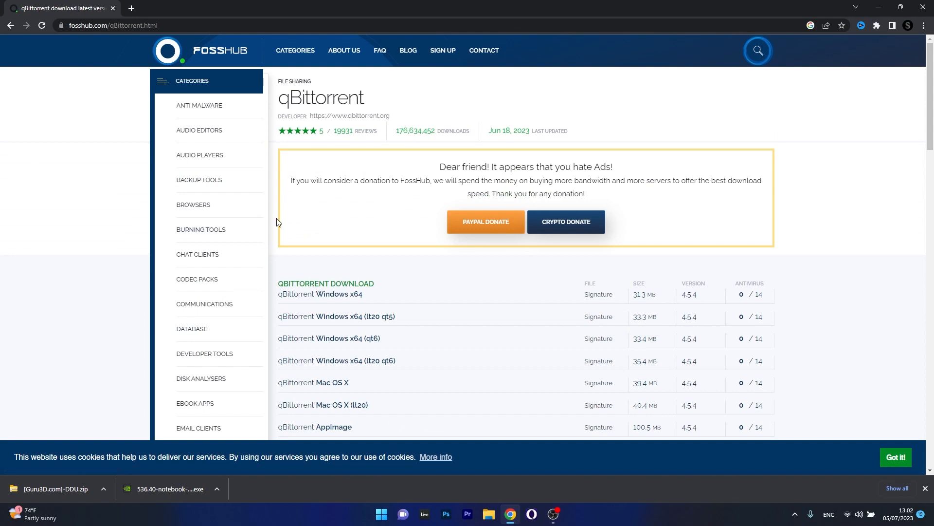
pyautogui.moveTo(360, 365)
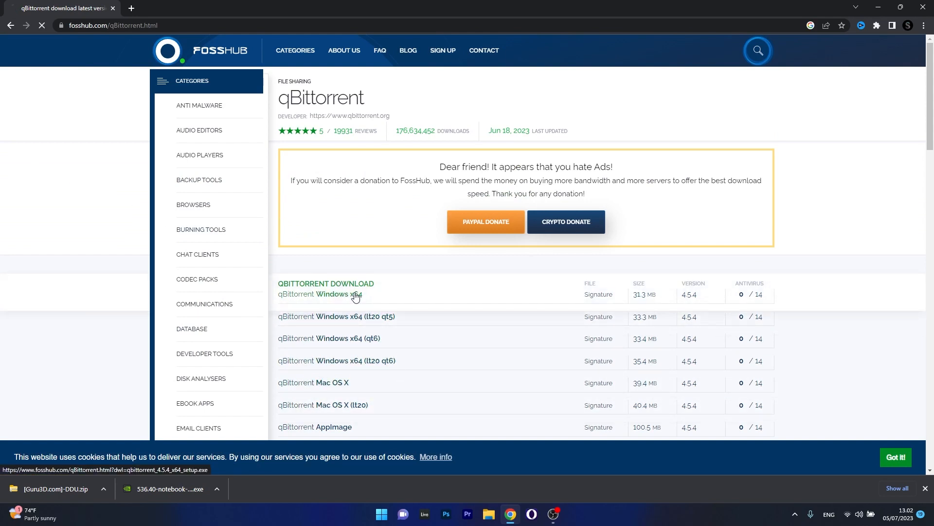
pyautogui.click(341, 294)
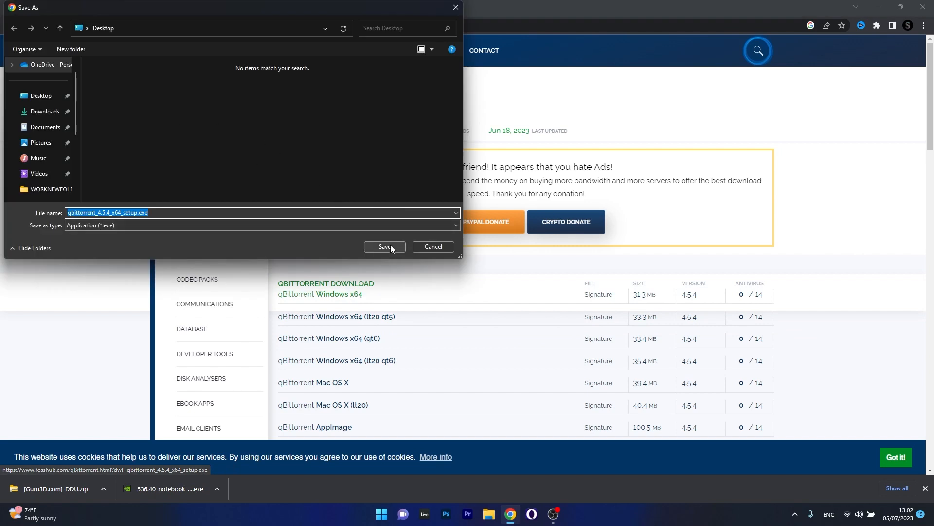
pyautogui.click(384, 246)
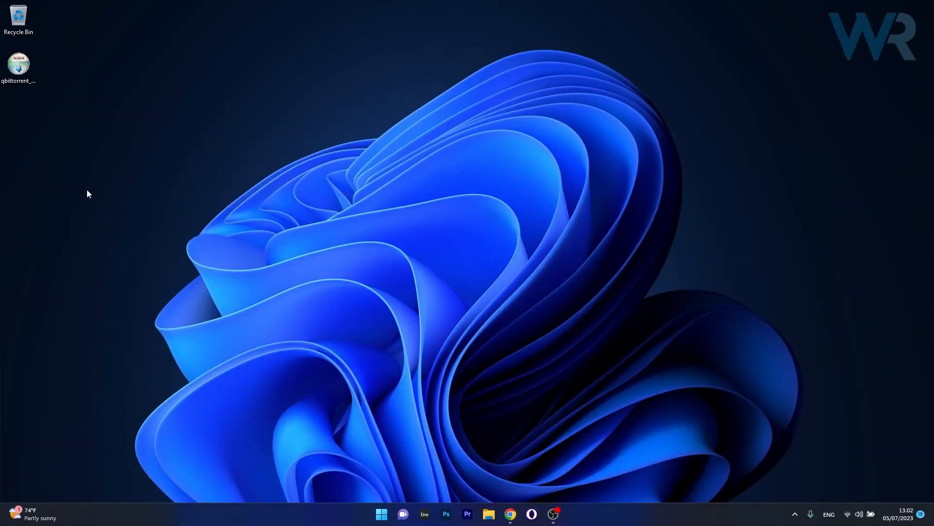
pyautogui.click(18, 66)
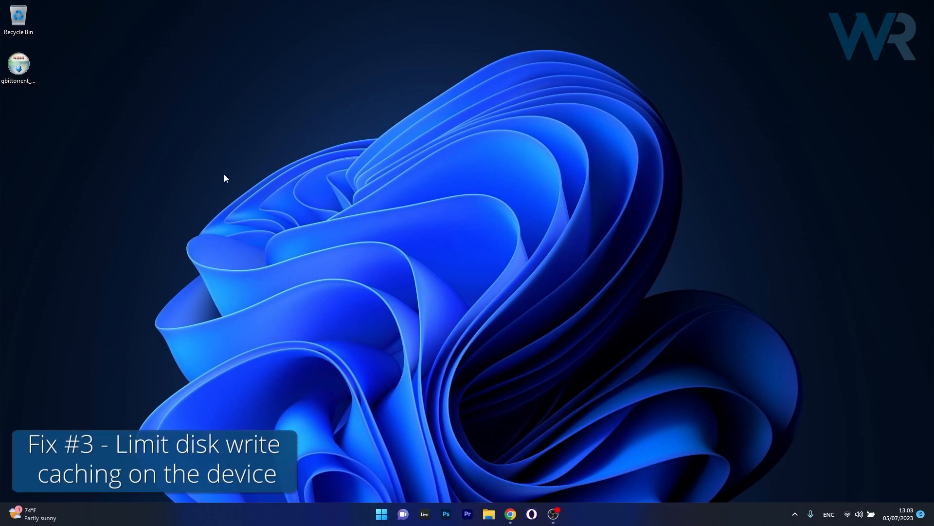
# Open Device Manager, expand Disk drives, and open the SAMSUNG MZALQ512HALU-000L2 context menu.
pyautogui.rightClick(382, 514)
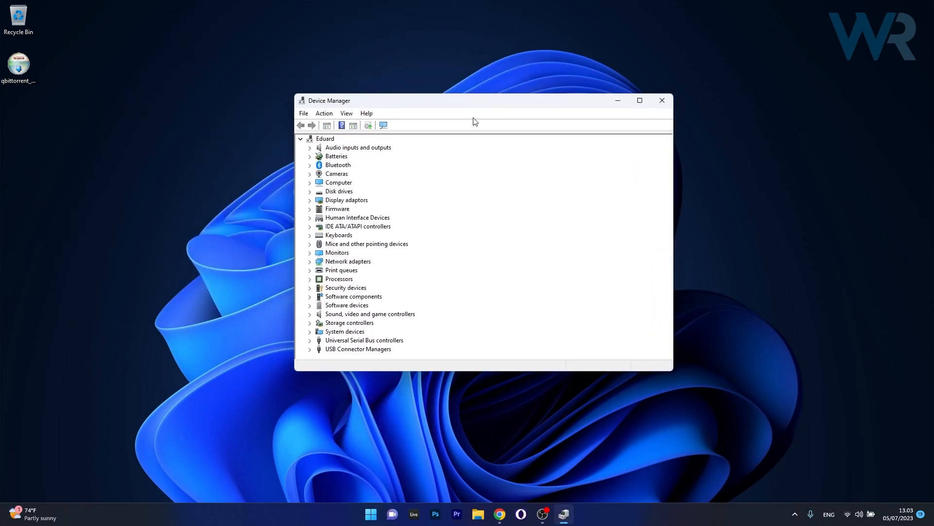
pyautogui.click(310, 192)
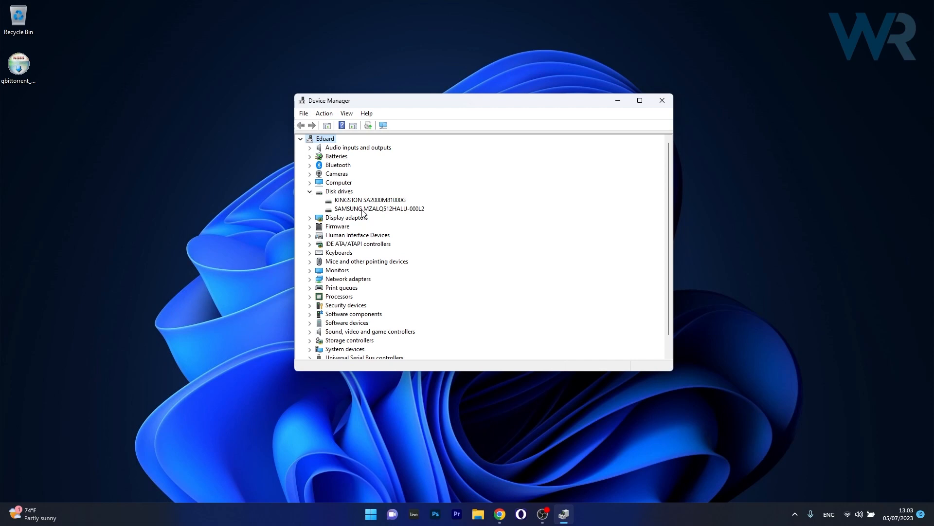
pyautogui.rightClick(371, 209)
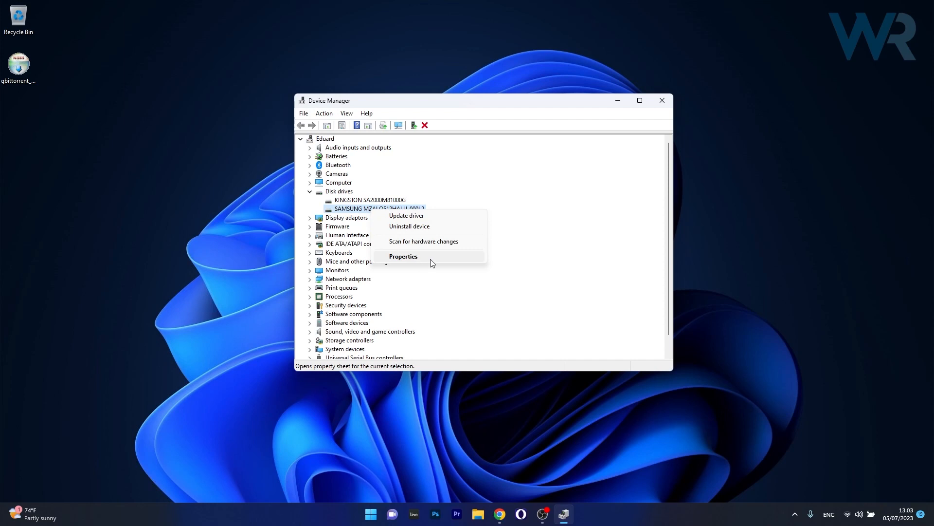
# Uncheck 'Enable write caching on the device' in the SAMSUNG drive's Policies tab and confirm.
pyautogui.click(403, 256)
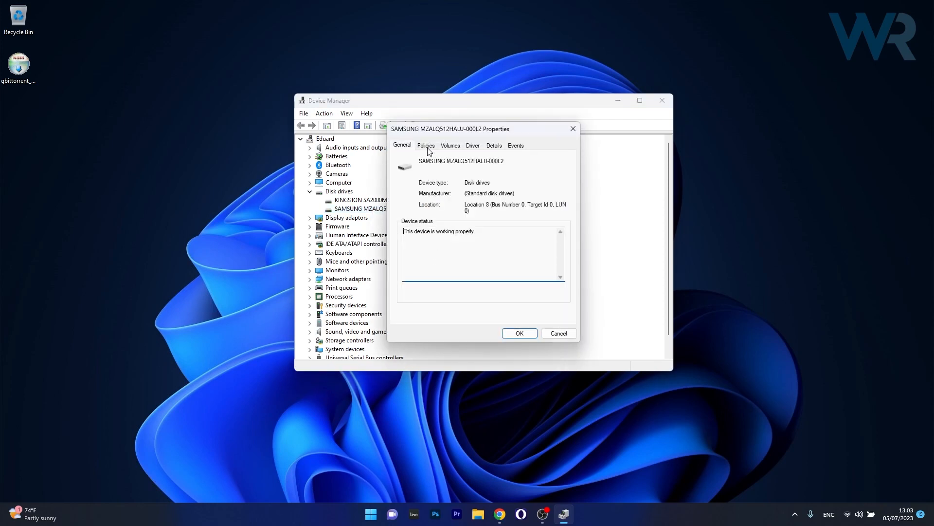
pyautogui.click(426, 145)
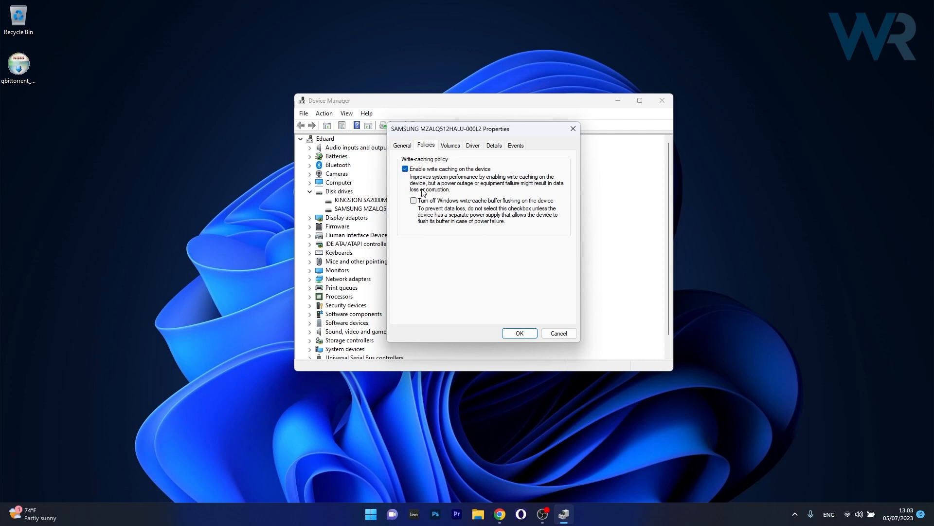
pyautogui.moveTo(483, 177)
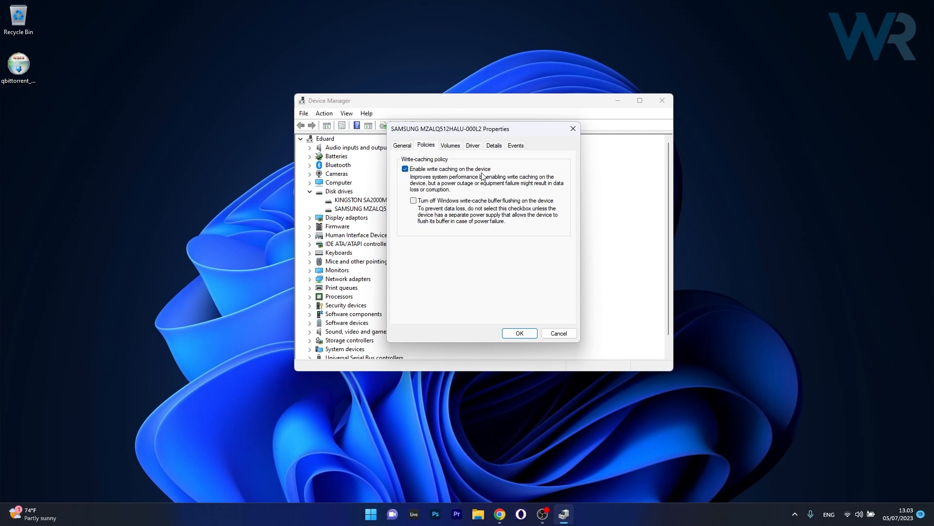
pyautogui.click(404, 169)
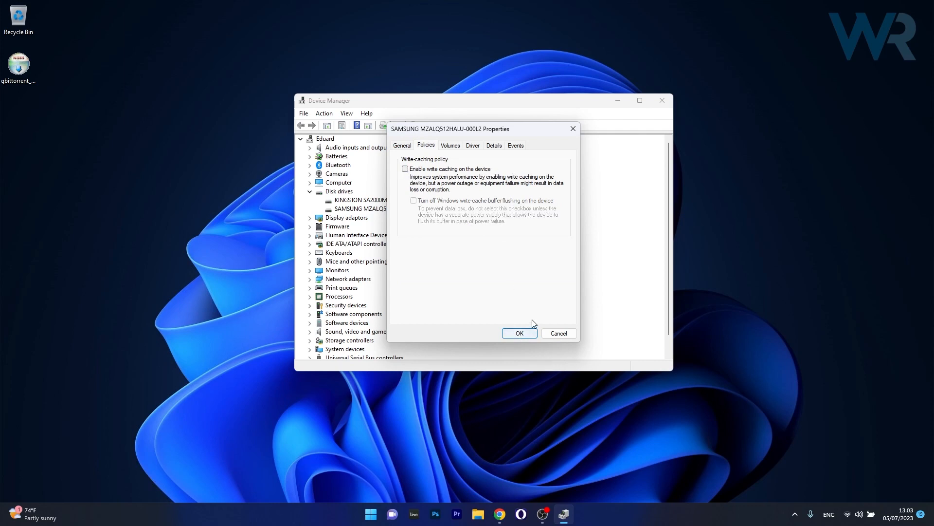
pyautogui.click(519, 333)
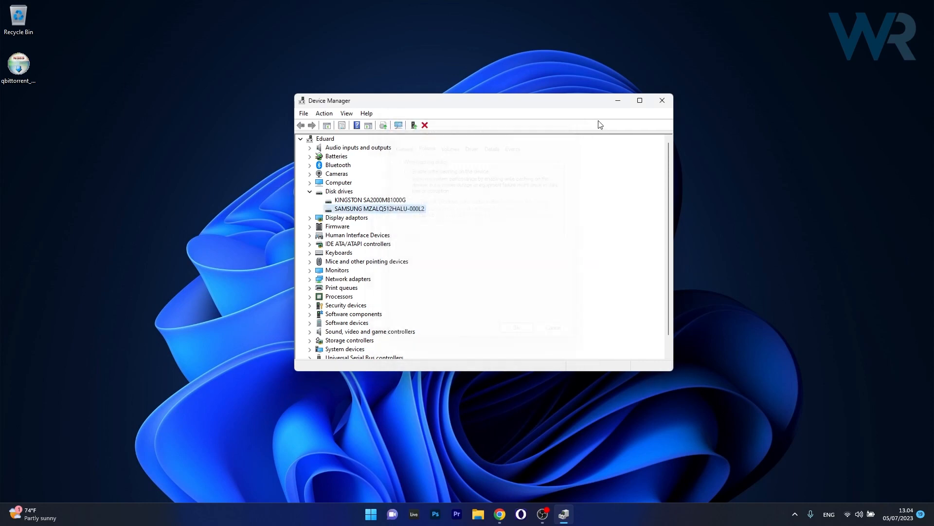
# Close the Device Manager window.
pyautogui.click(663, 101)
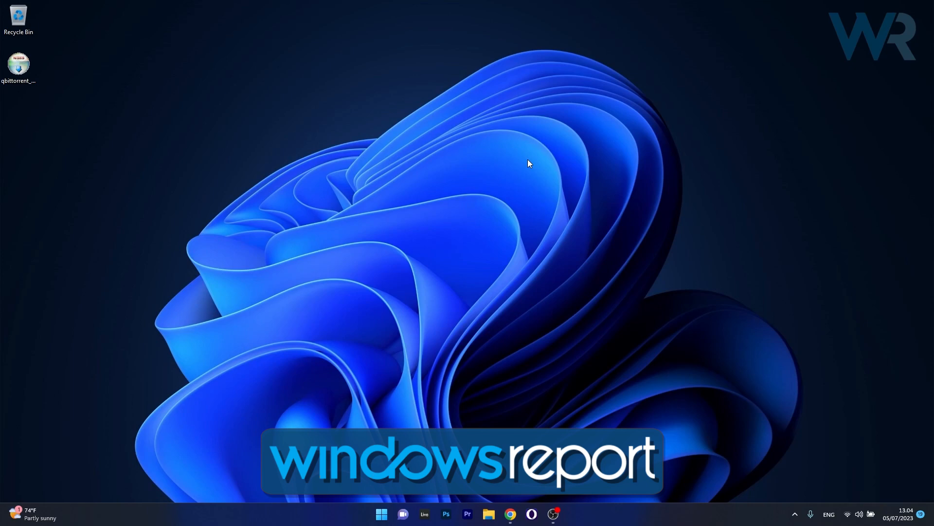
pyautogui.moveTo(564, 509)
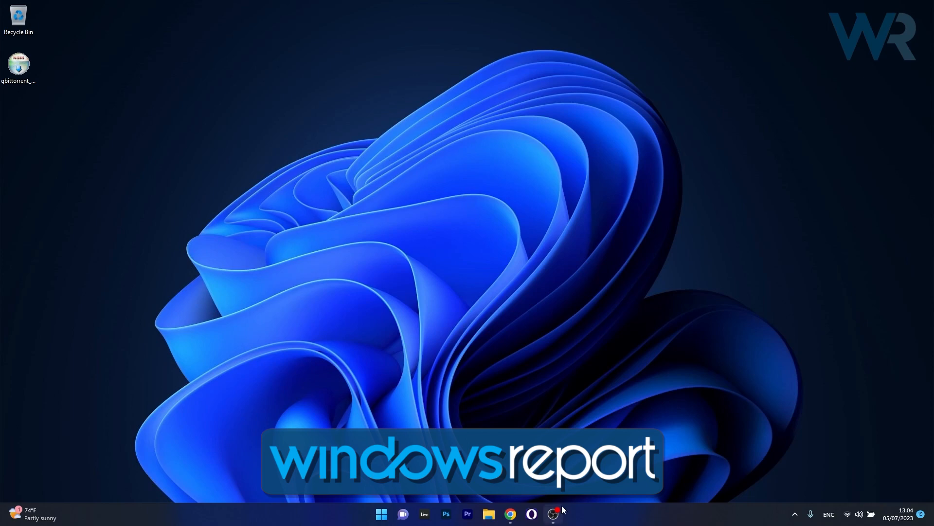